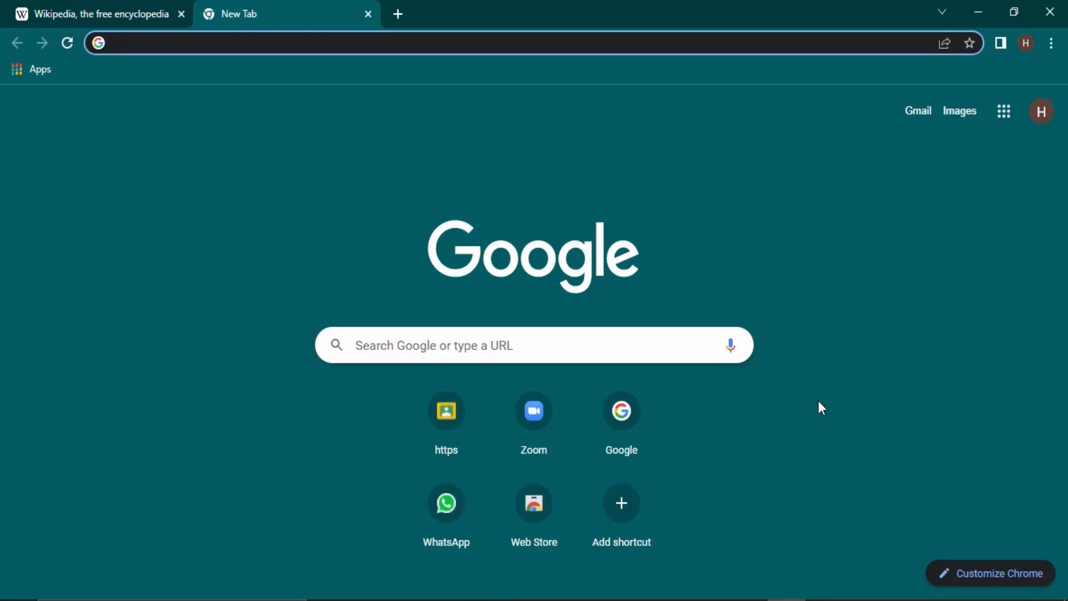
Step: Open Chrome's three-dot menu and show the More tools submenu
{"action": "left_click", "coordinate": [273, 43]}
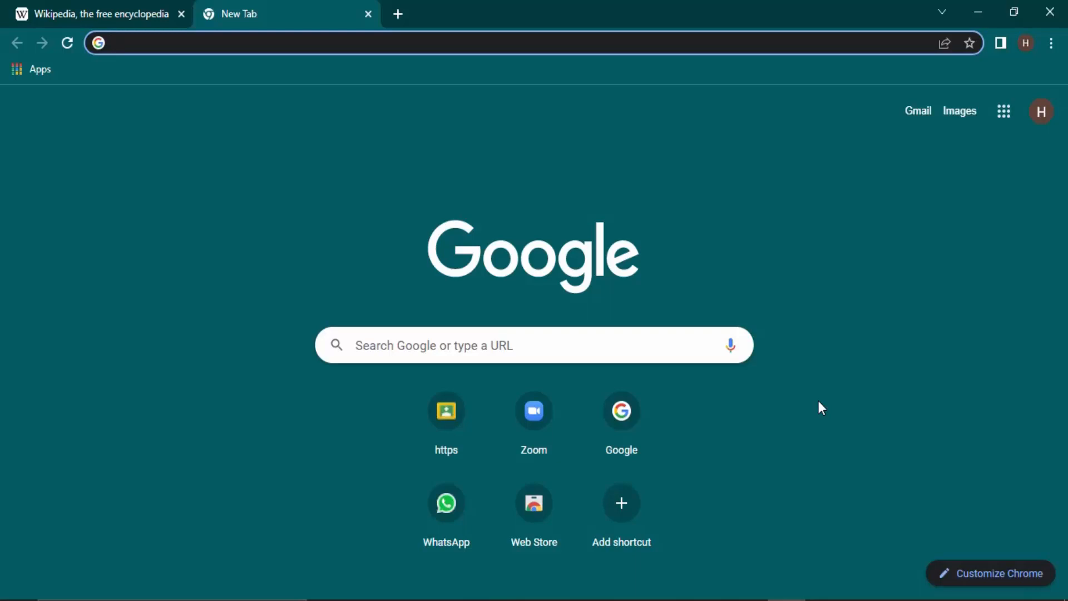
{"action": "mouse_move", "coordinate": [951, 404]}
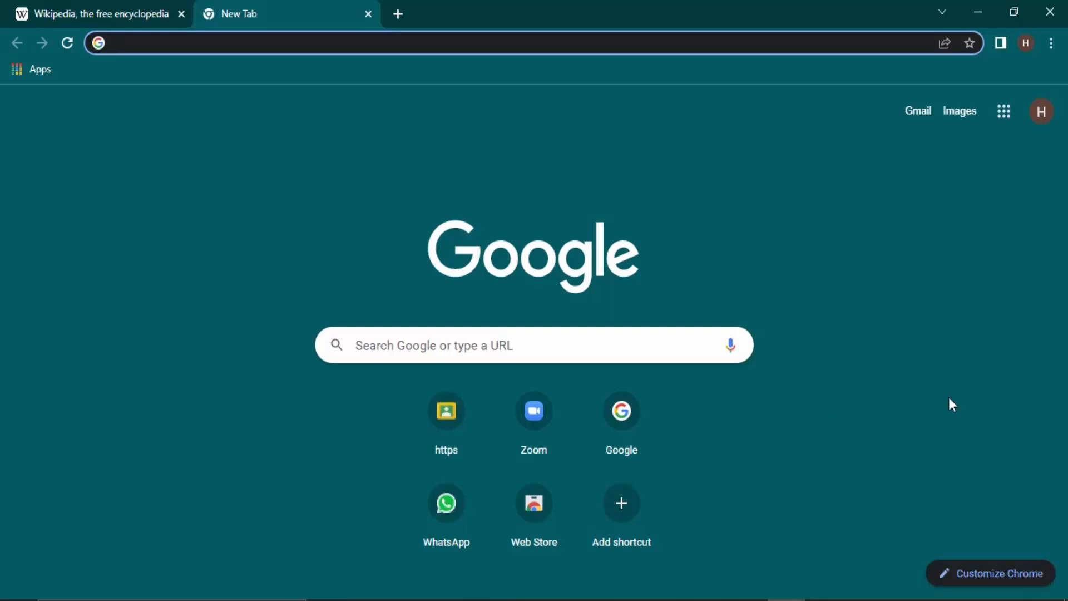
{"action": "left_click", "coordinate": [272, 42]}
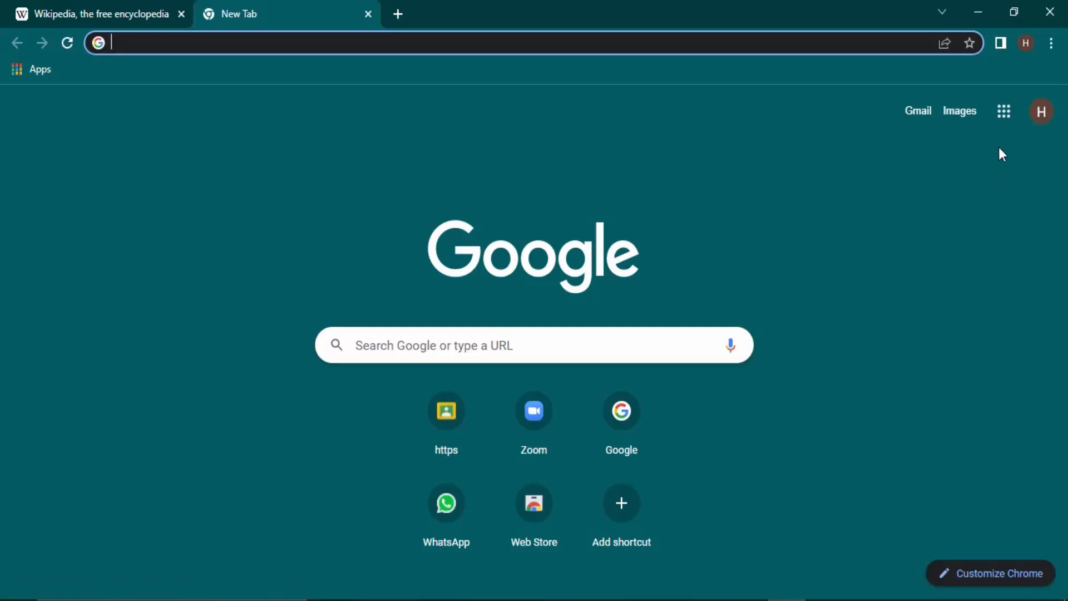
{"action": "left_click", "coordinate": [1050, 42]}
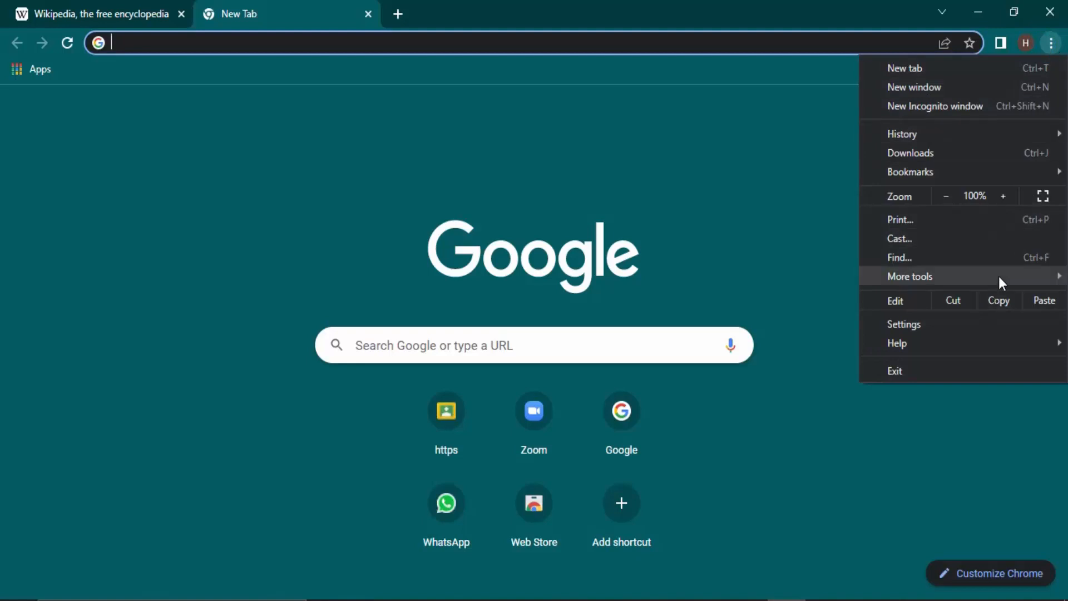
{"action": "left_click", "coordinate": [910, 276]}
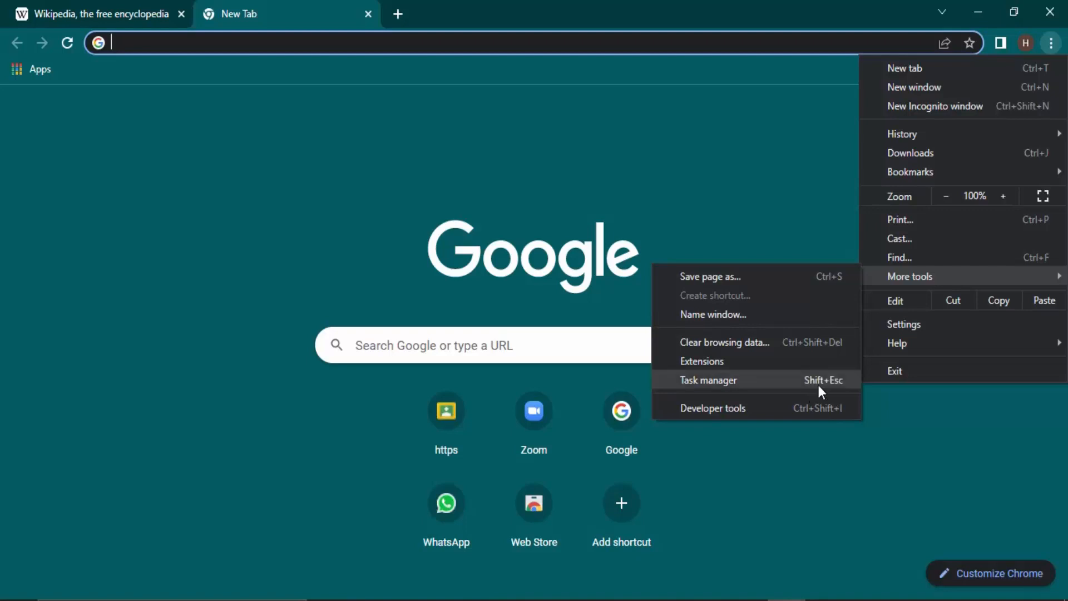
Step: Launch Task manager from More tools and scroll through its process list
{"action": "left_click", "coordinate": [708, 380]}
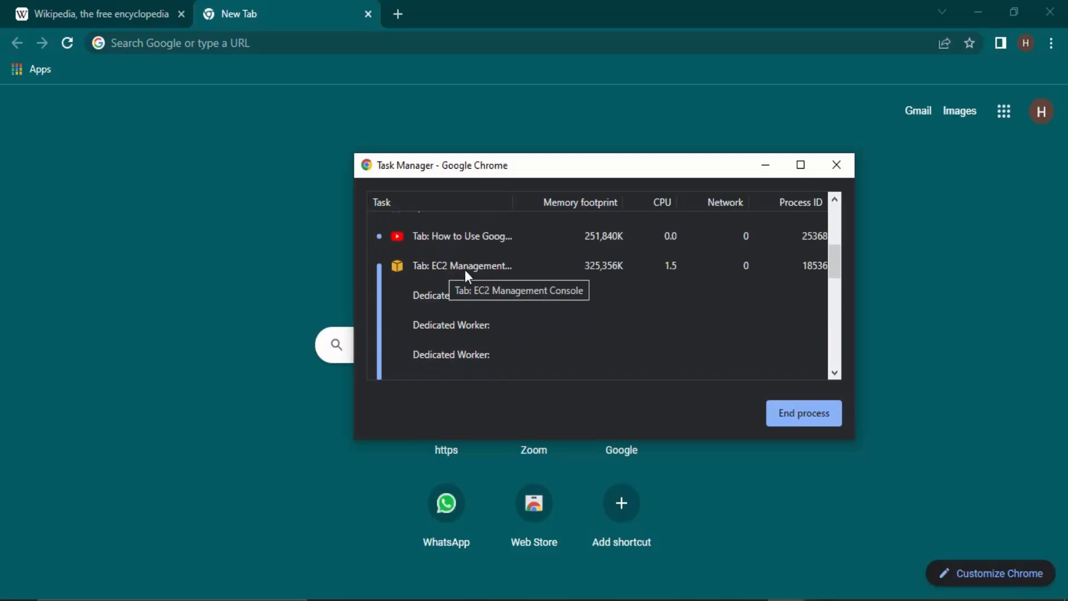
{"action": "scroll", "scroll_direction": "down", "scroll_amount": 3}
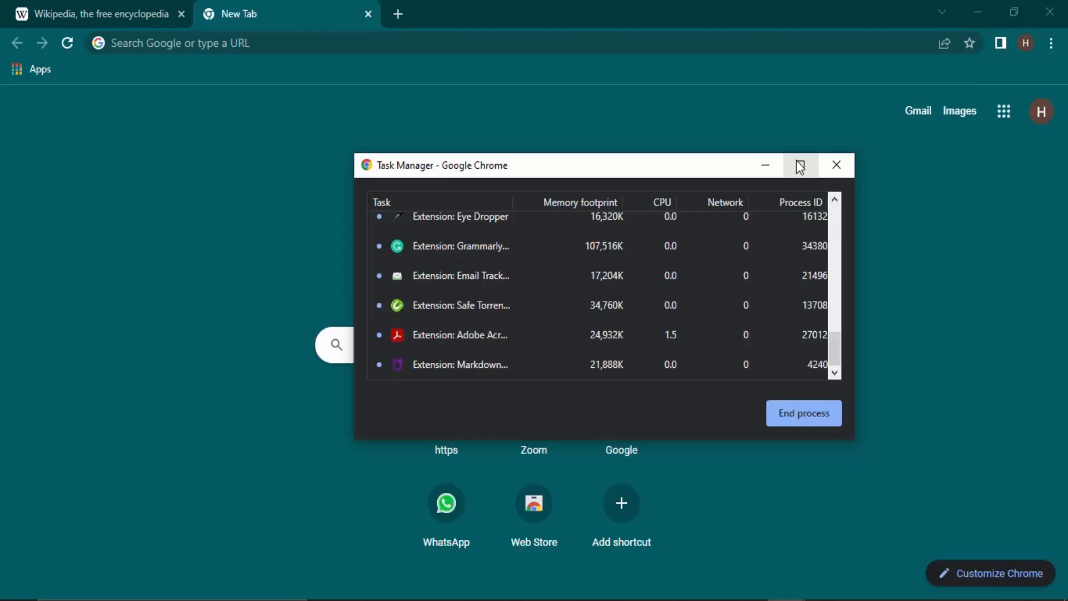
Step: Maximize Task Manager and select the 'Tab: Wikipedia, the free encyclopedia' row
{"action": "left_click", "coordinate": [799, 165]}
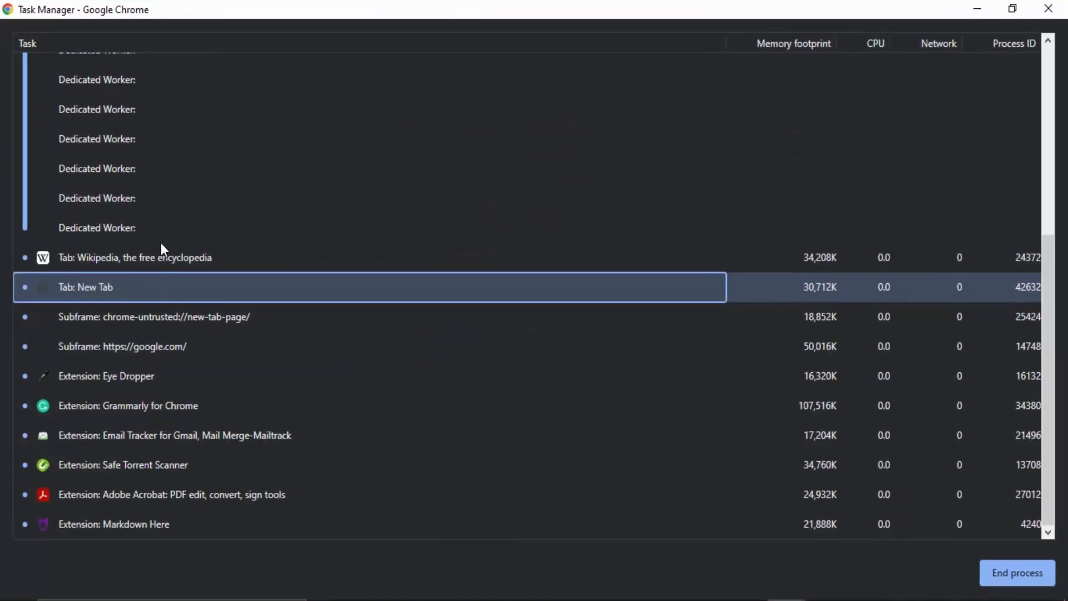
{"action": "left_click", "coordinate": [135, 257]}
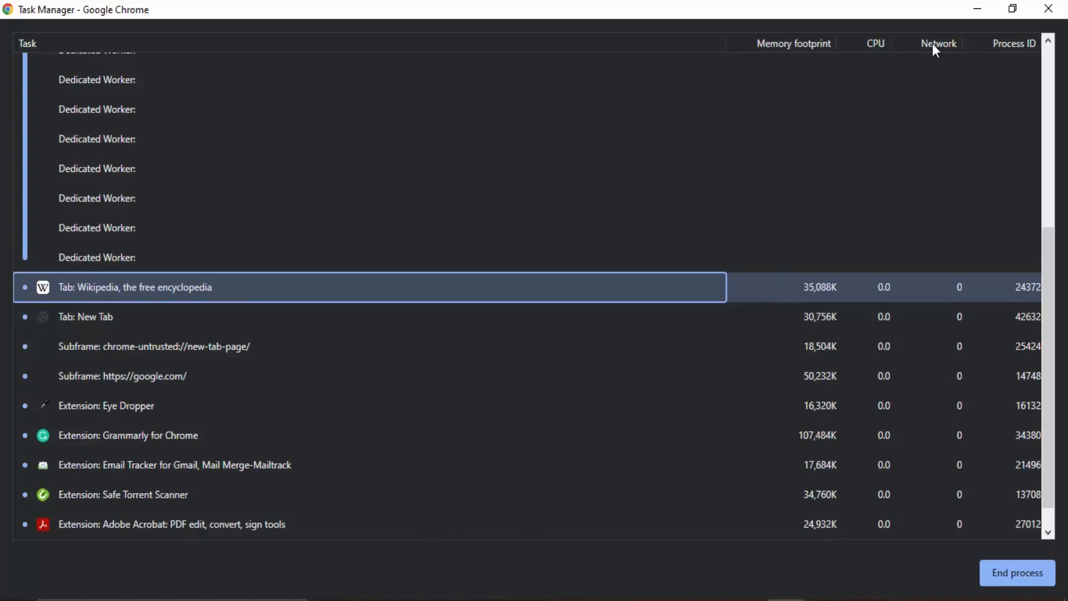
{"action": "mouse_move", "coordinate": [191, 302]}
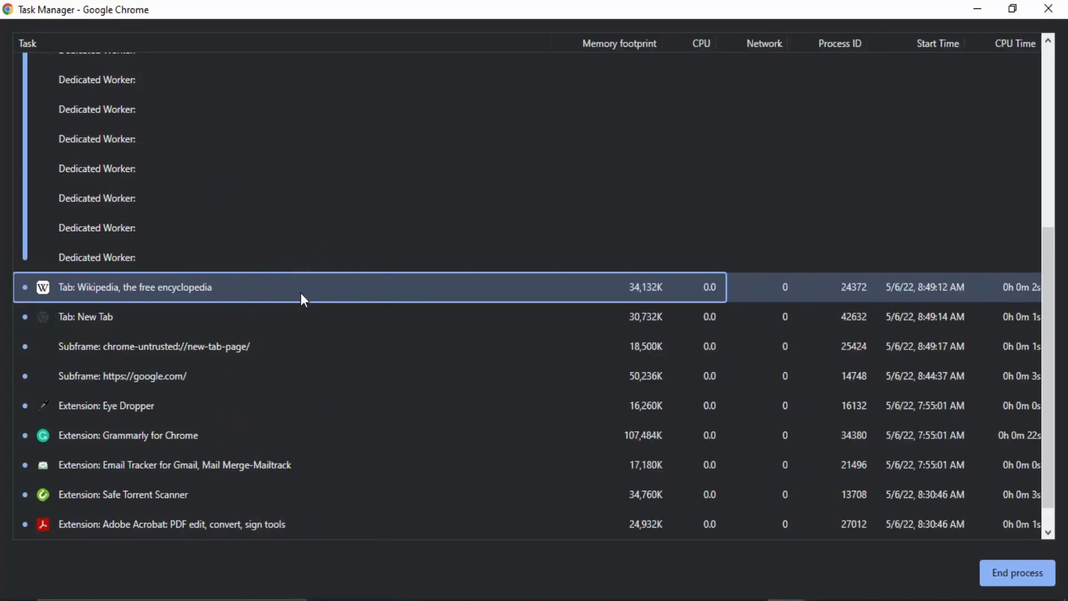
Step: Tick Image cache in the Task Manager column menu and scroll the table
{"action": "right_click", "coordinate": [303, 300]}
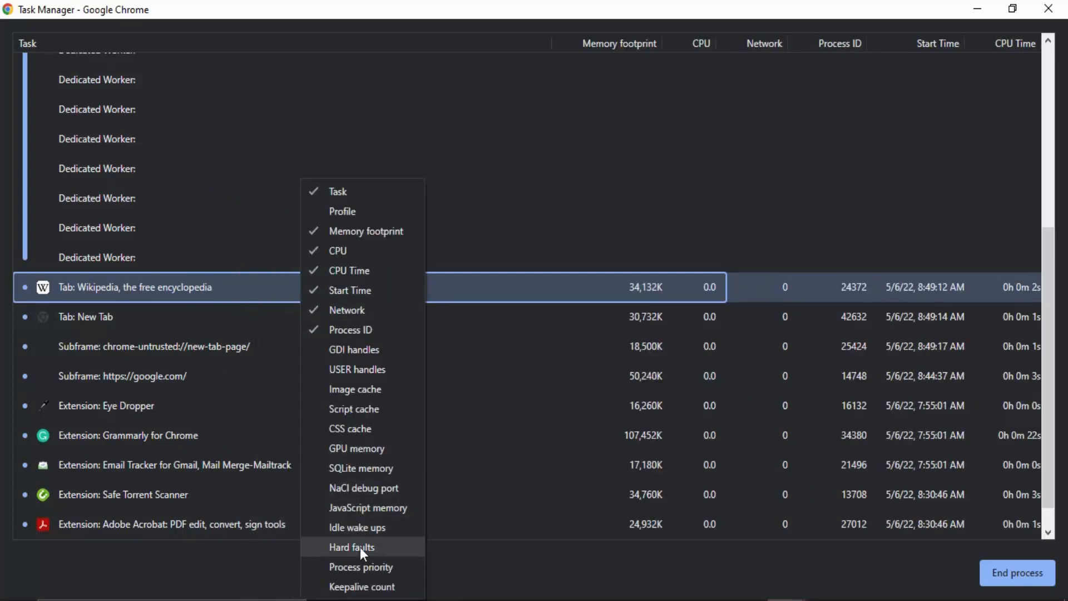
{"action": "left_click", "coordinate": [355, 389]}
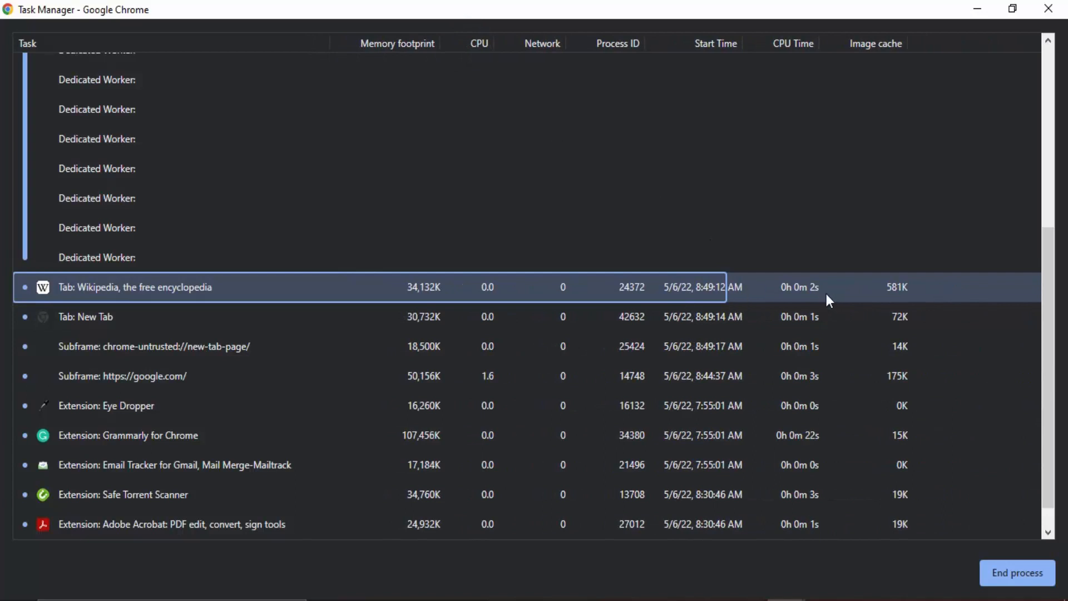
{"action": "mouse_move", "coordinate": [884, 311]}
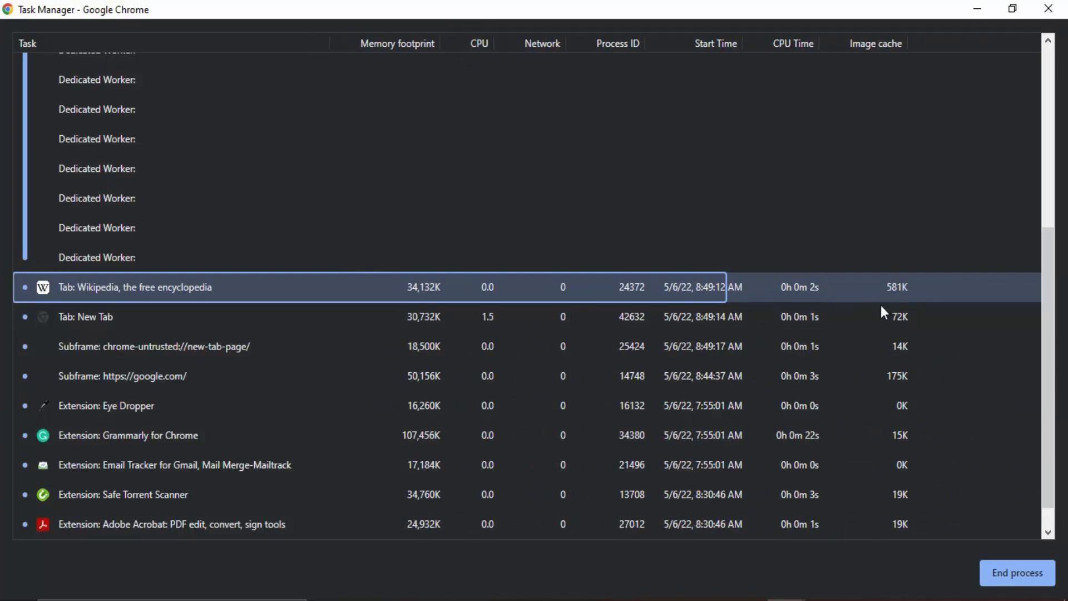
{"action": "scroll", "scroll_direction": "down", "scroll_amount": 3}
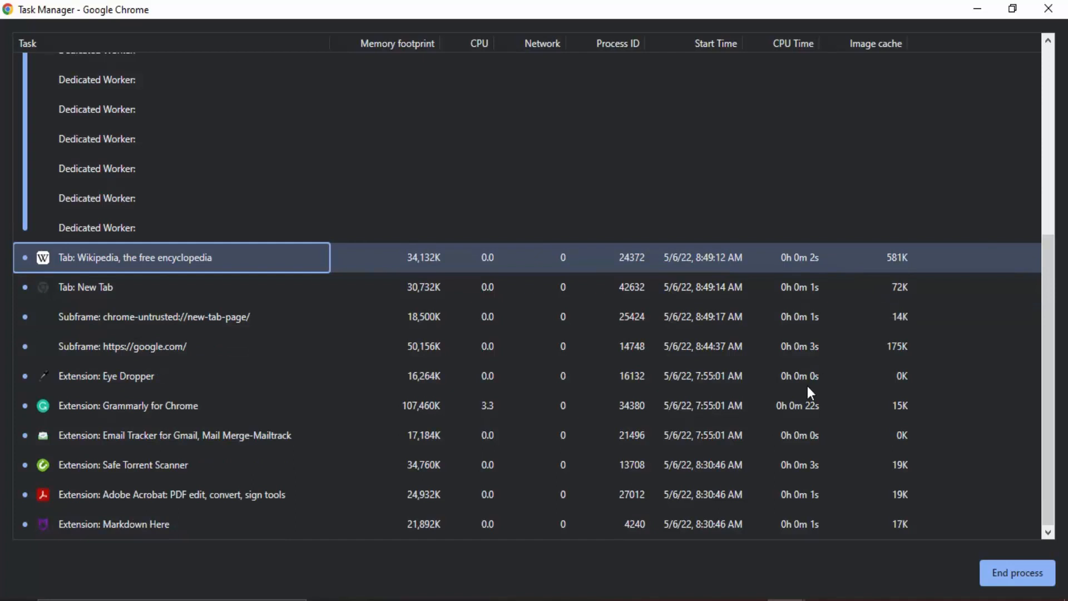
{"action": "mouse_move", "coordinate": [704, 361]}
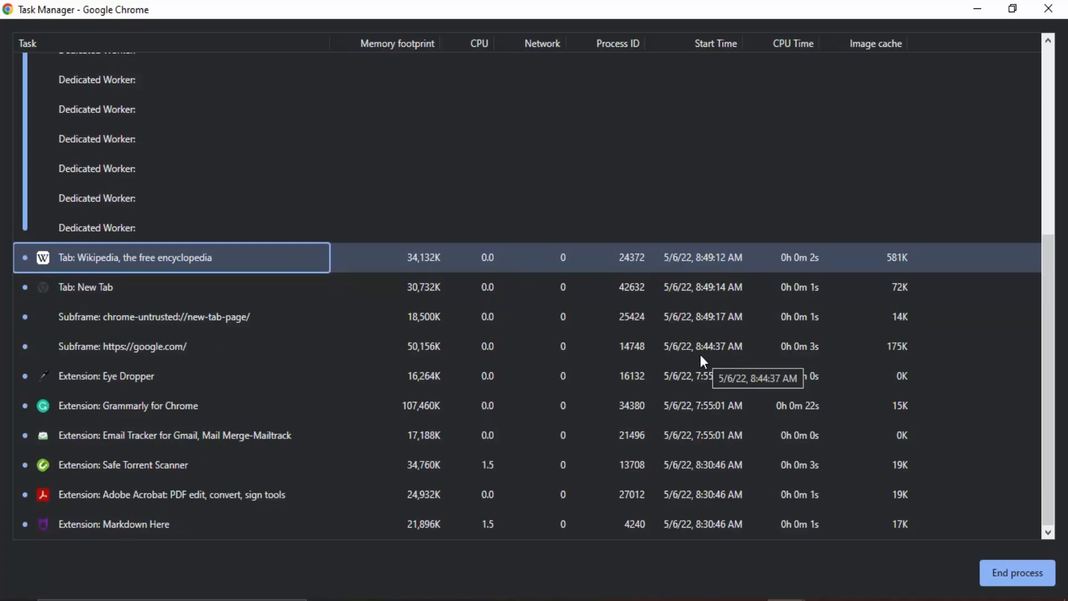
{"action": "mouse_move", "coordinate": [1012, 10]}
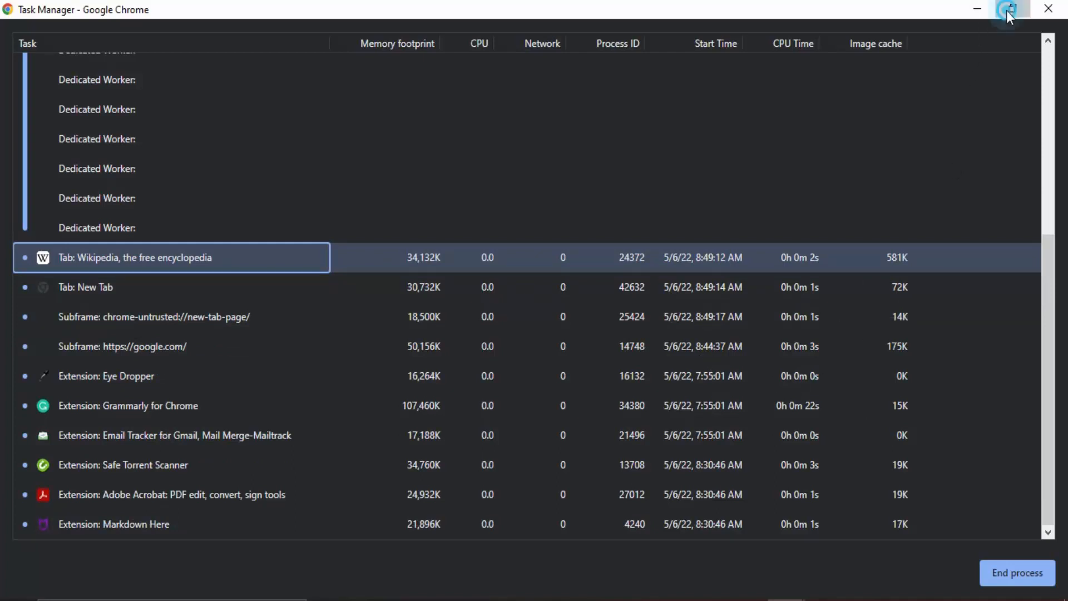
Step: Restore Task Manager to a smaller window and end the selected Wikipedia process
{"action": "left_click", "coordinate": [1011, 9]}
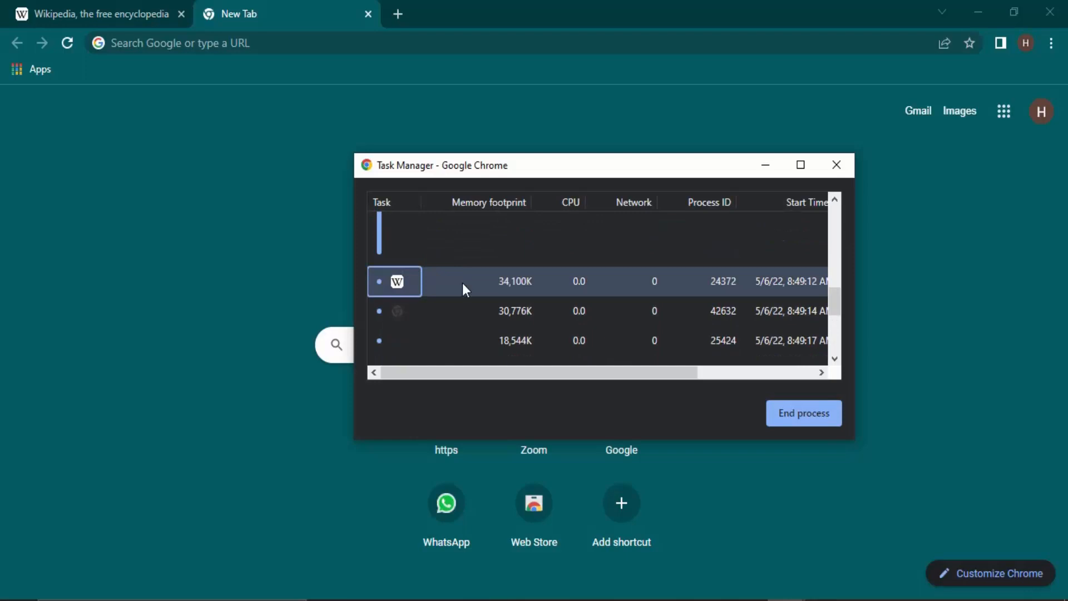
{"action": "left_click", "coordinate": [804, 413]}
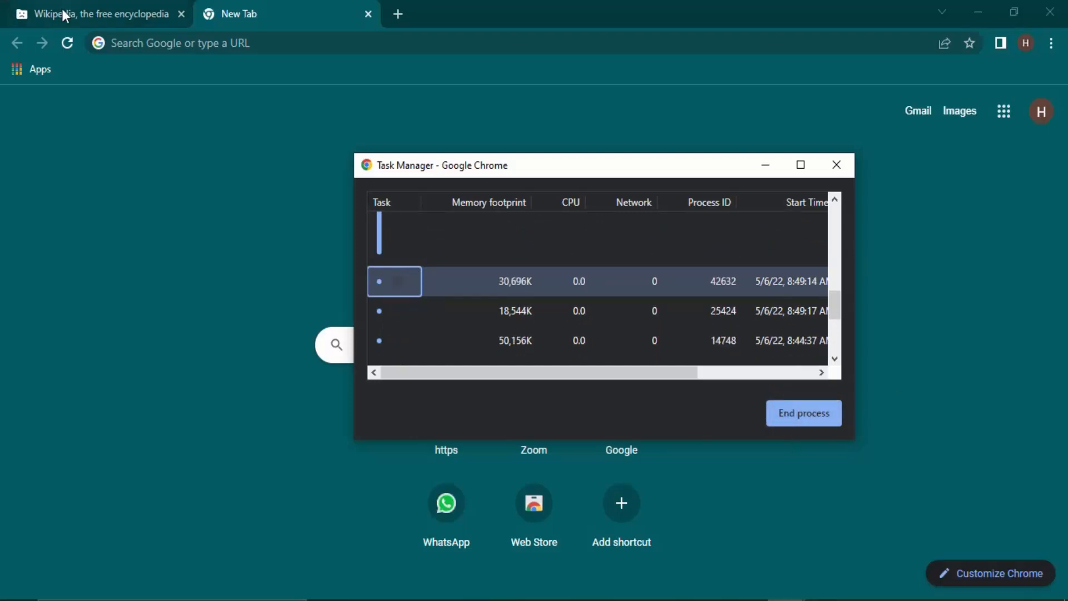
Step: View the Wikipedia tab showing 'Aw, Snap!' with RESULT_CODE_KILLED
{"action": "left_click", "coordinate": [803, 413]}
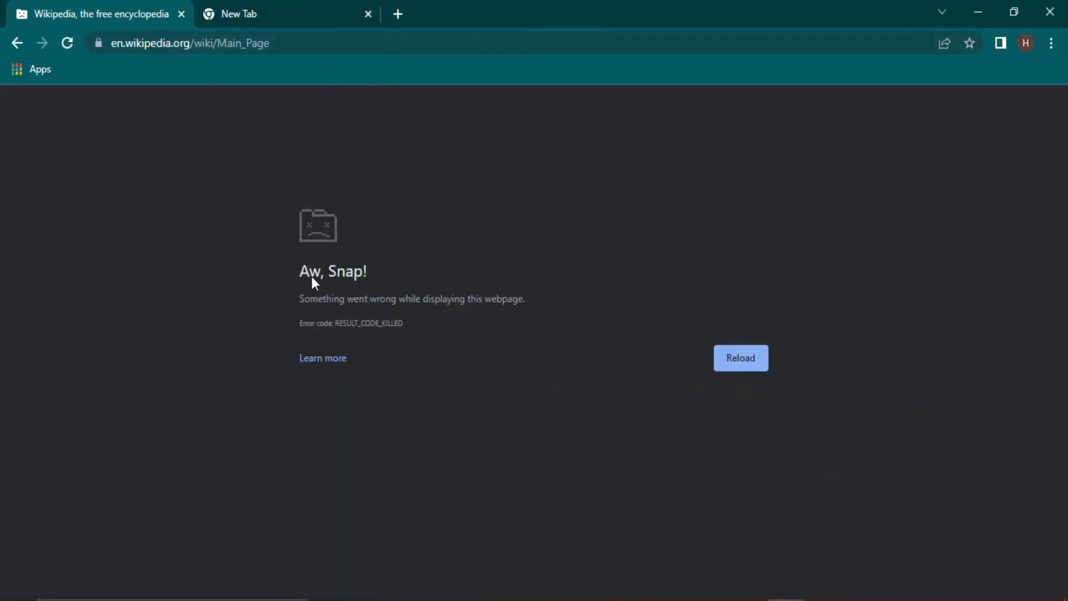
{"action": "mouse_move", "coordinate": [415, 309]}
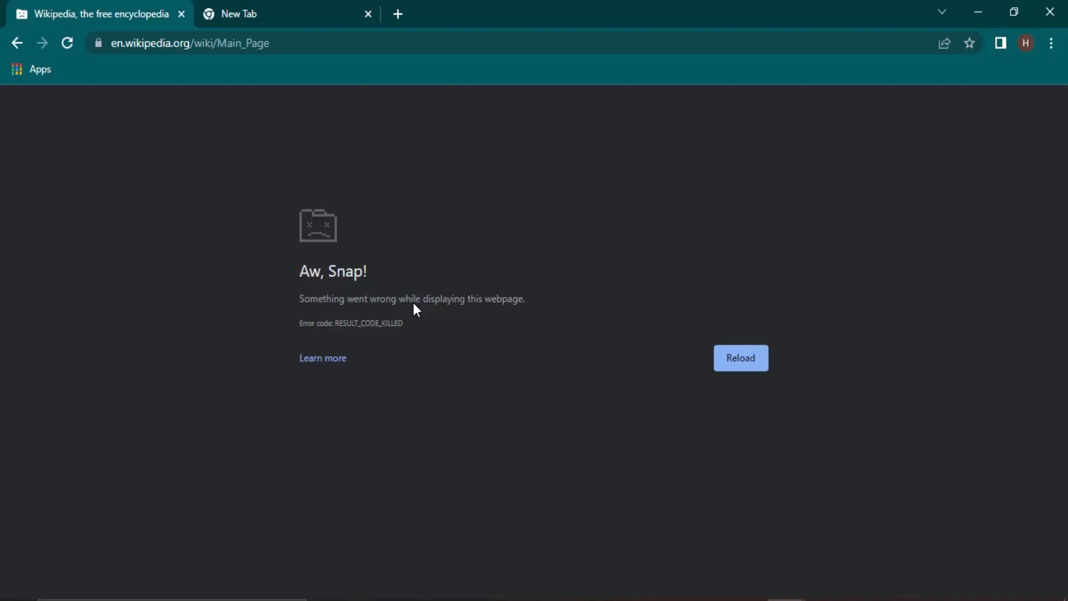
{"action": "mouse_move", "coordinate": [453, 372]}
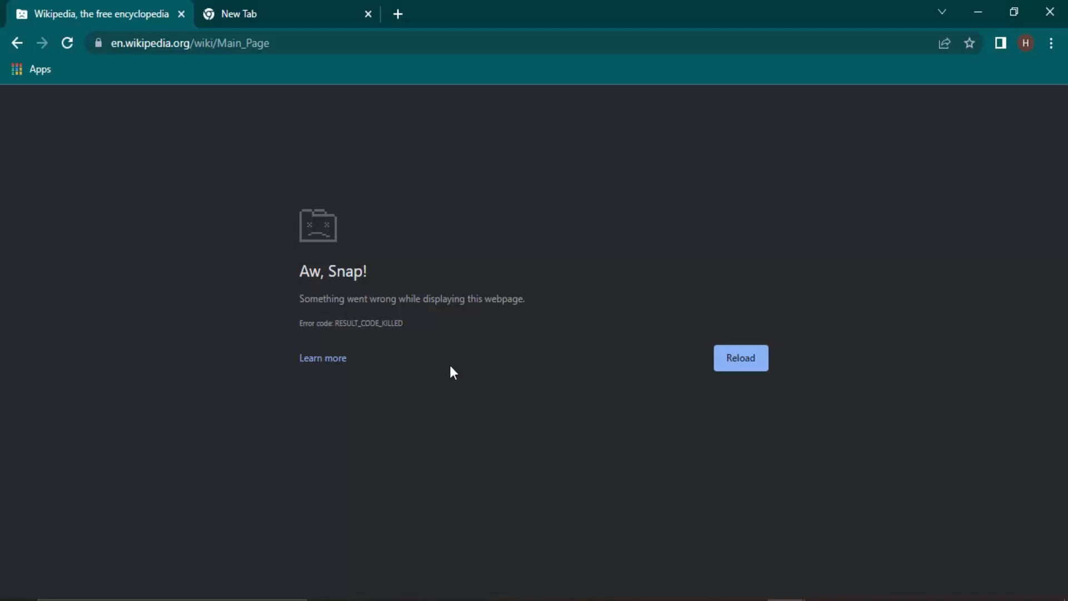